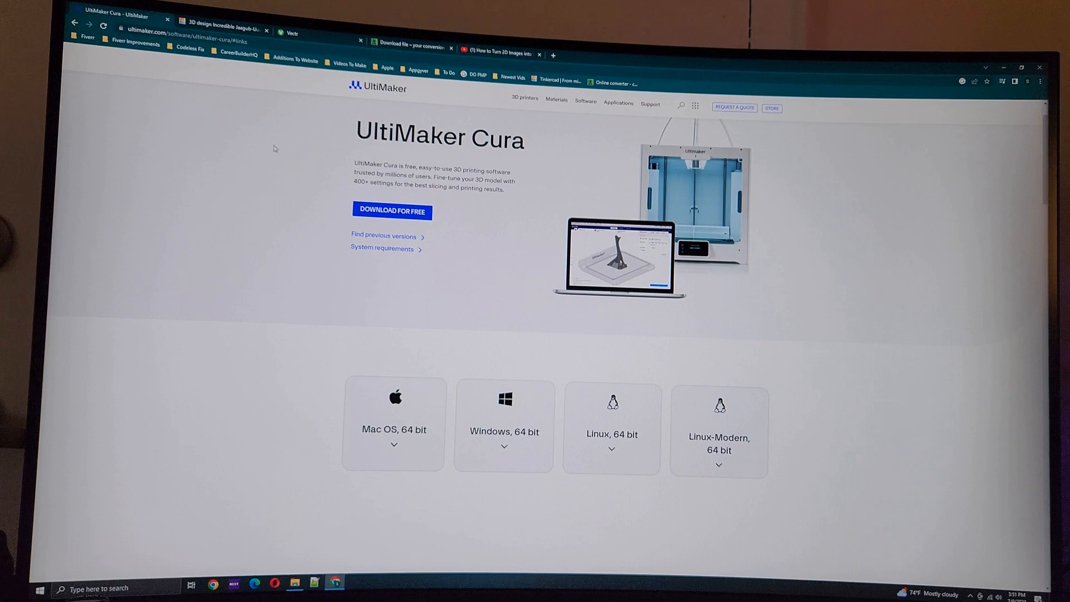
mouse_move(316, 160)
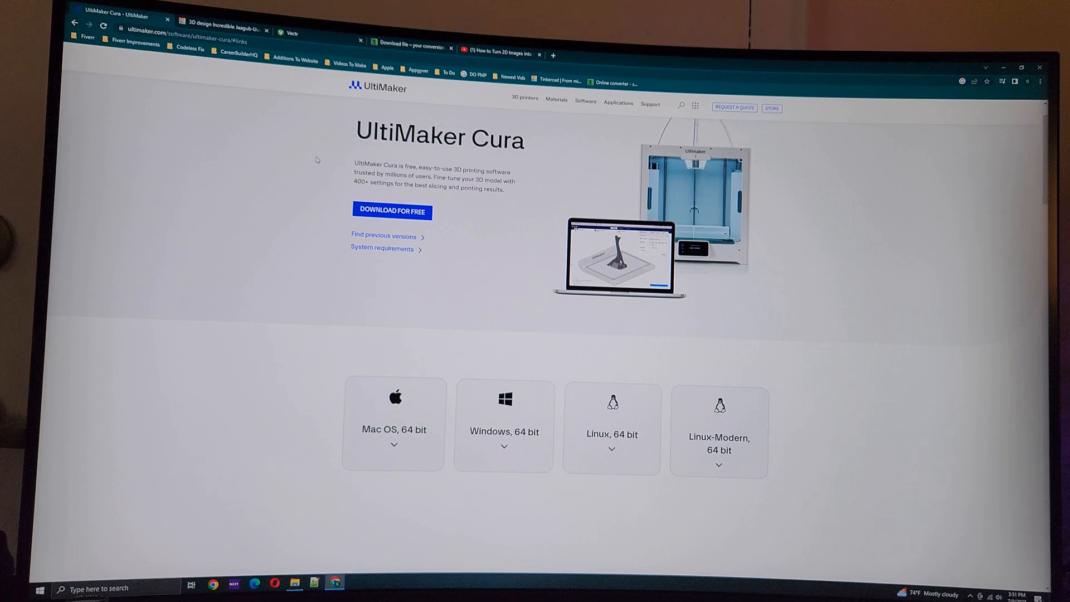
mouse_move(449, 194)
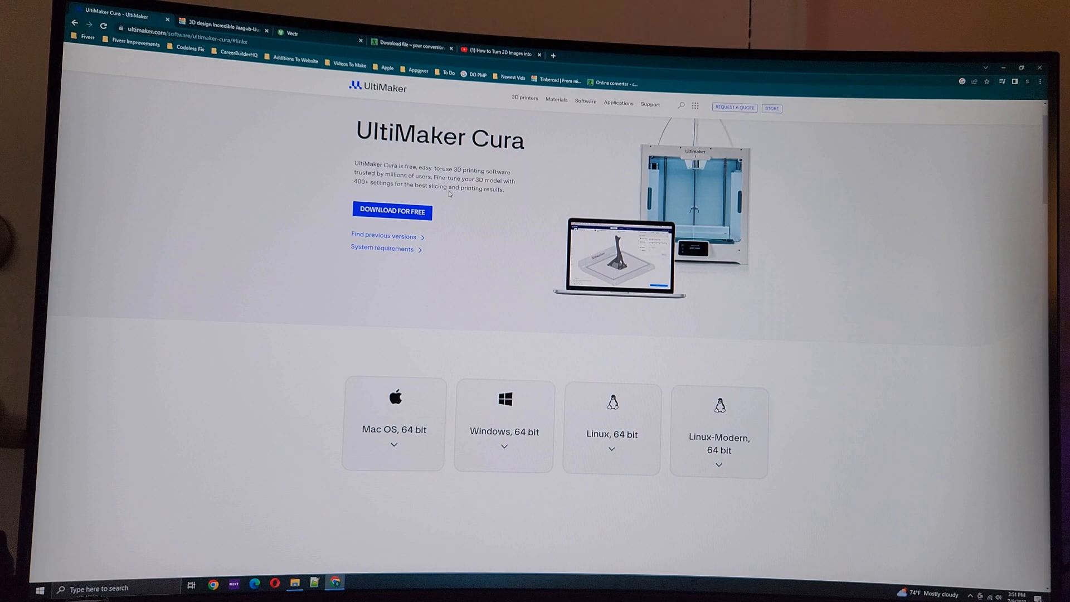
mouse_move(172, 61)
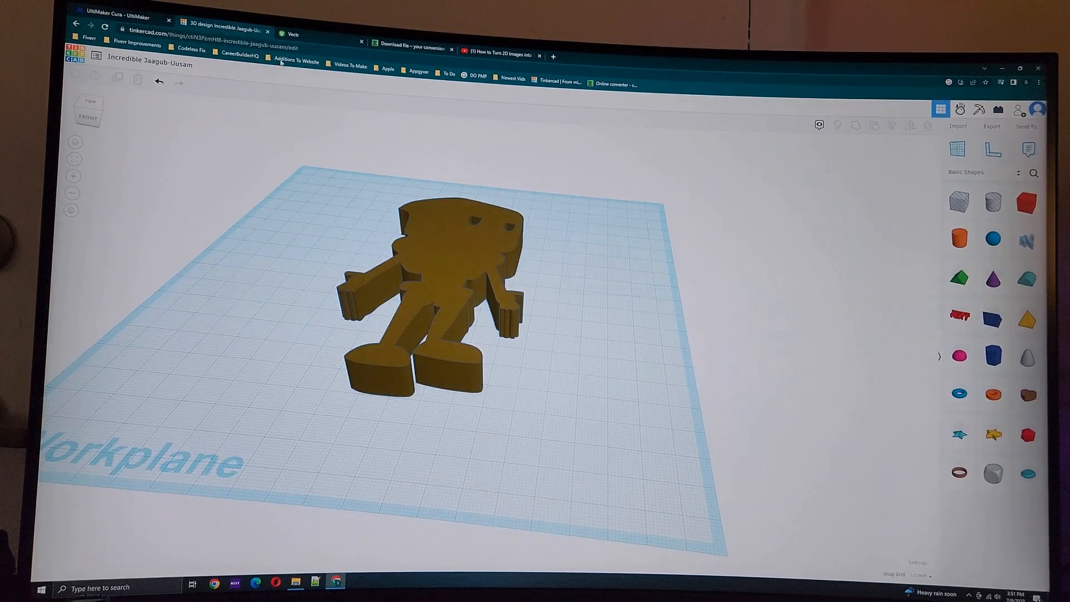
View the robot model from the top, then return to the Online-Convert download page.
click(89, 102)
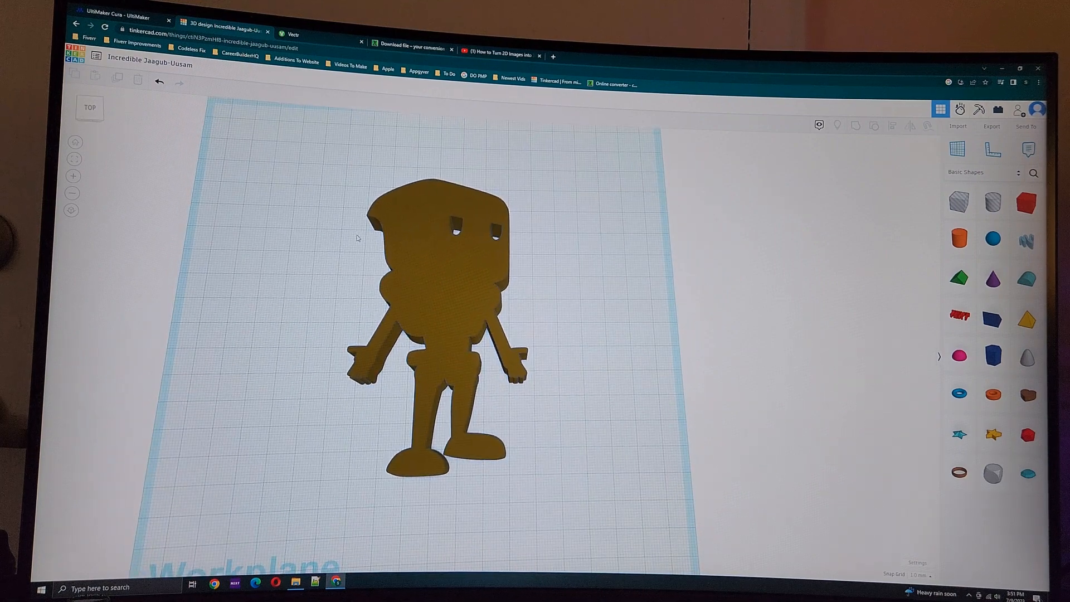
mouse_move(344, 204)
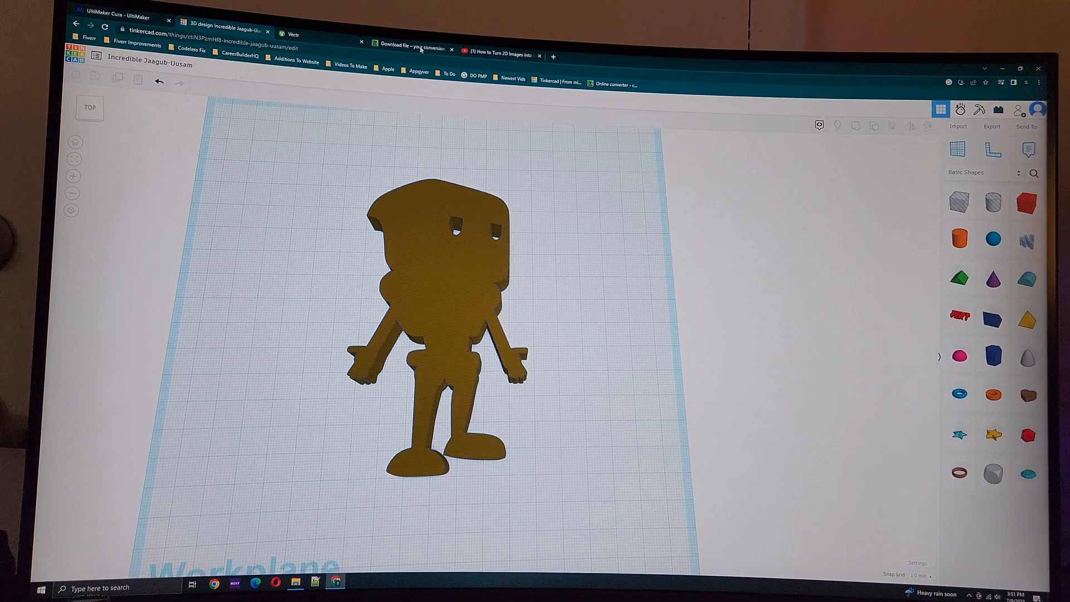
click(410, 49)
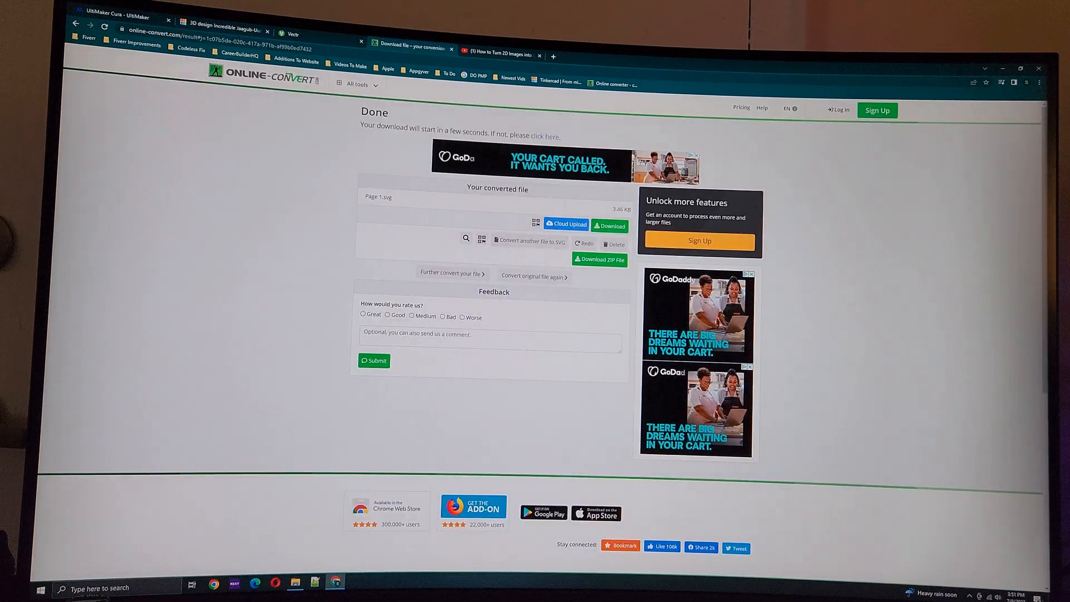
Bring up the robot drawing in the Vectr editor tab.
click(499, 55)
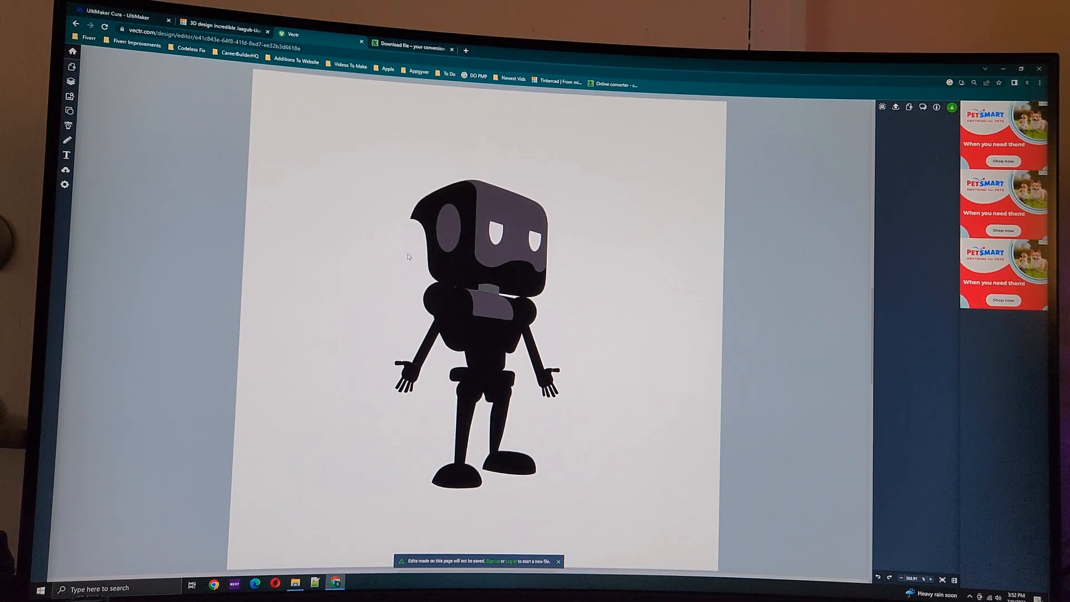
mouse_move(486, 247)
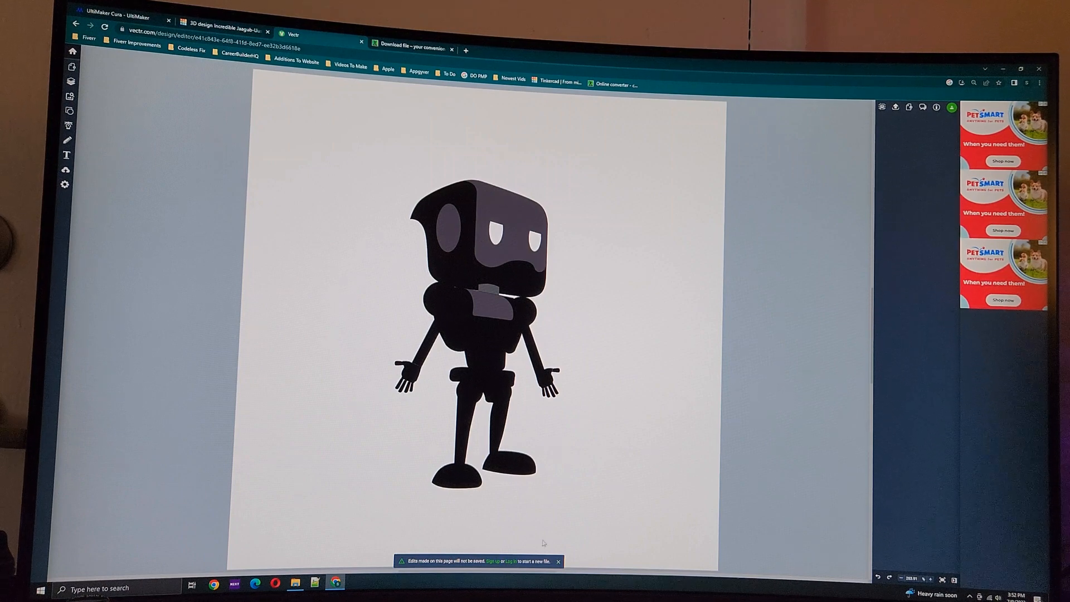
Select the robot drawing's parts in Vectr and bring up their context menu.
click(480, 220)
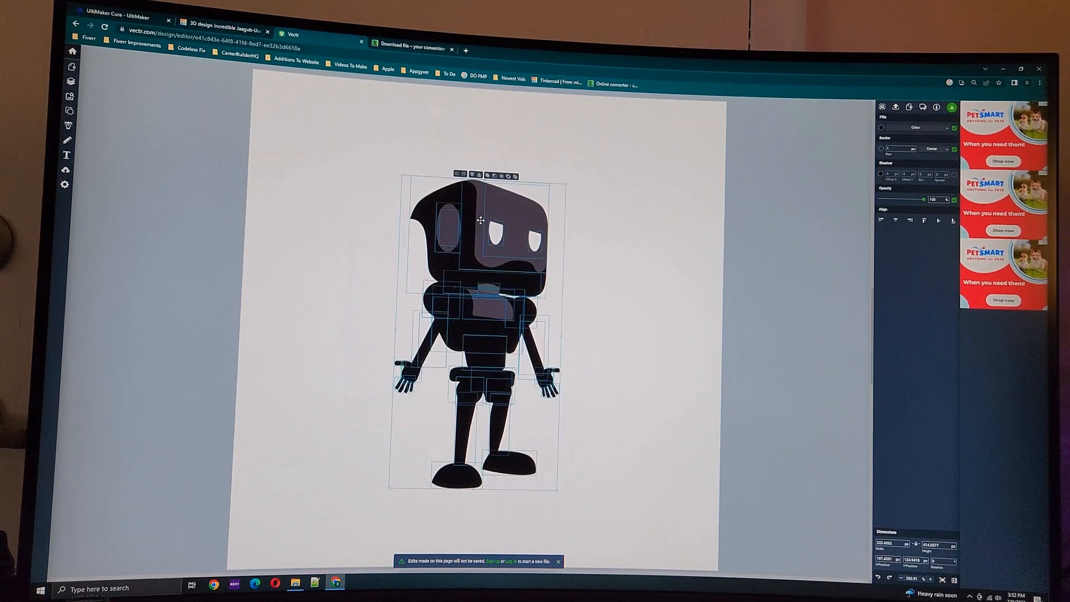
right_click(477, 219)
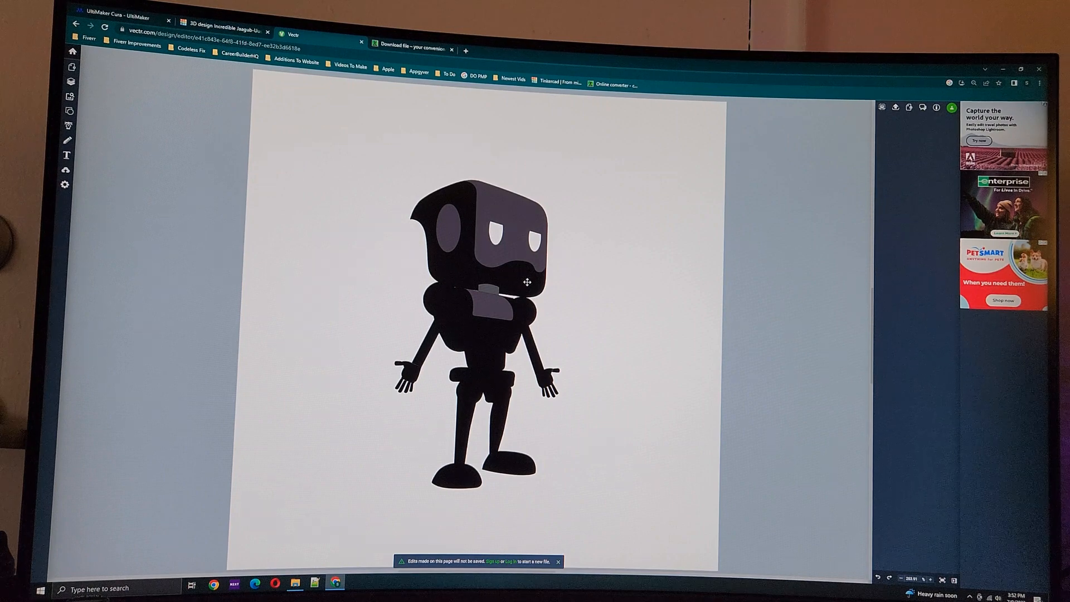
mouse_move(638, 306)
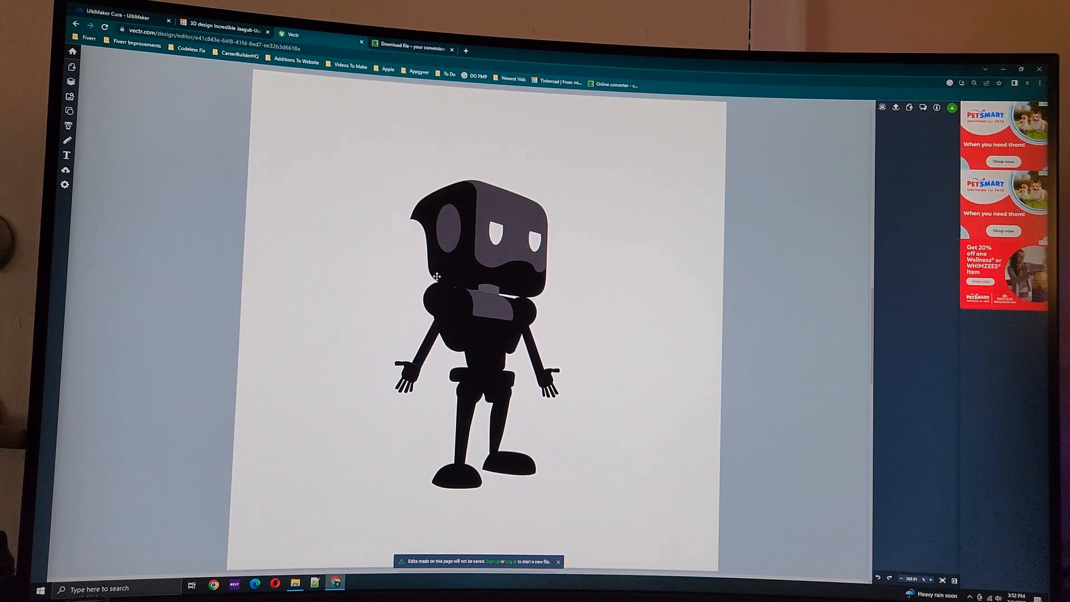
mouse_move(507, 324)
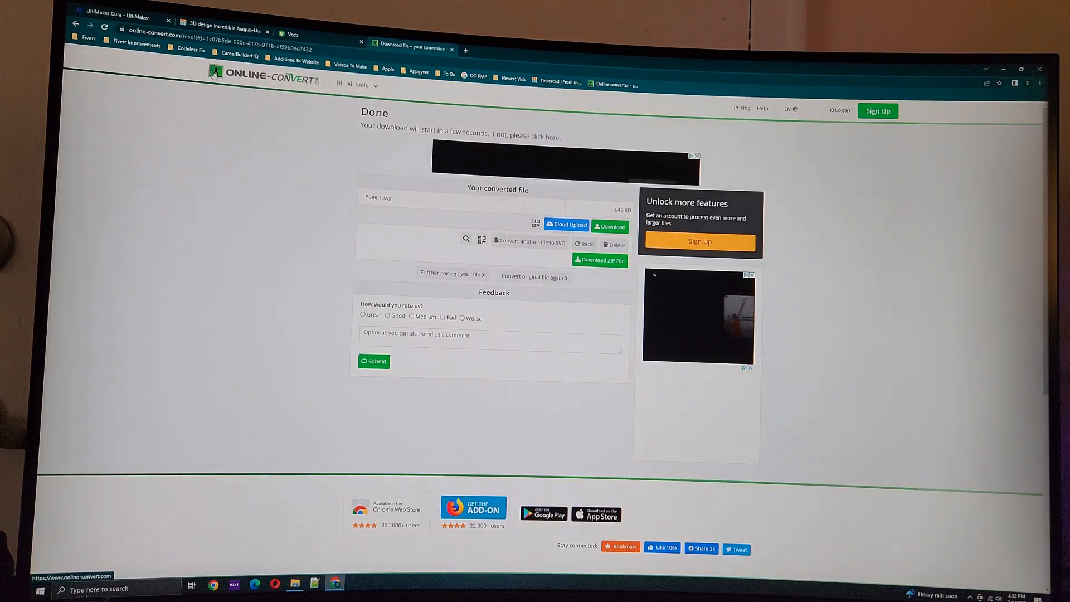
Start a new image-to-SVG conversion on Online-Convert.
click(532, 241)
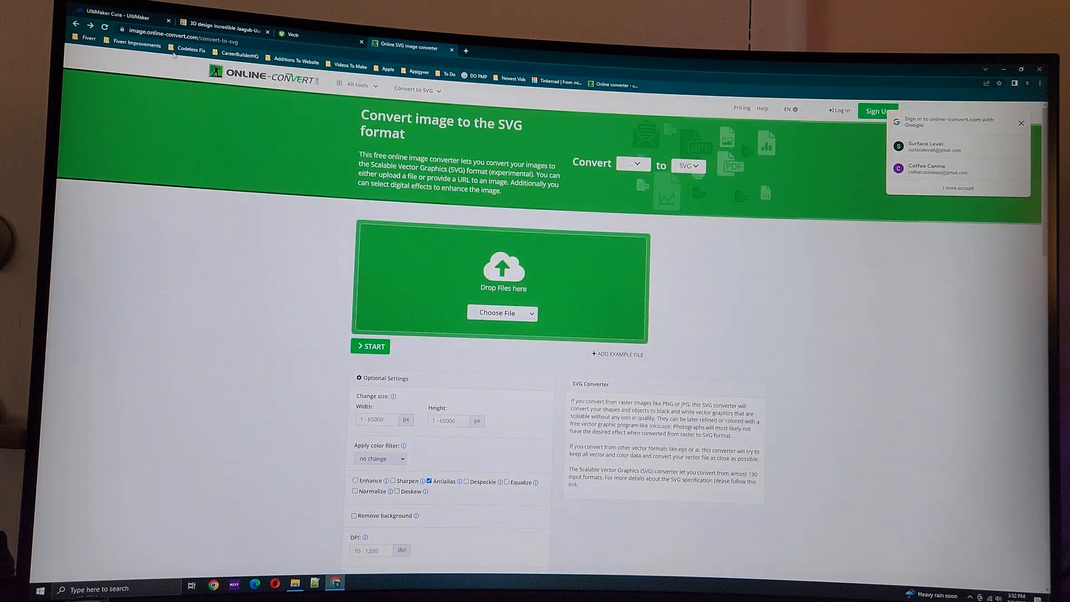
mouse_move(445, 271)
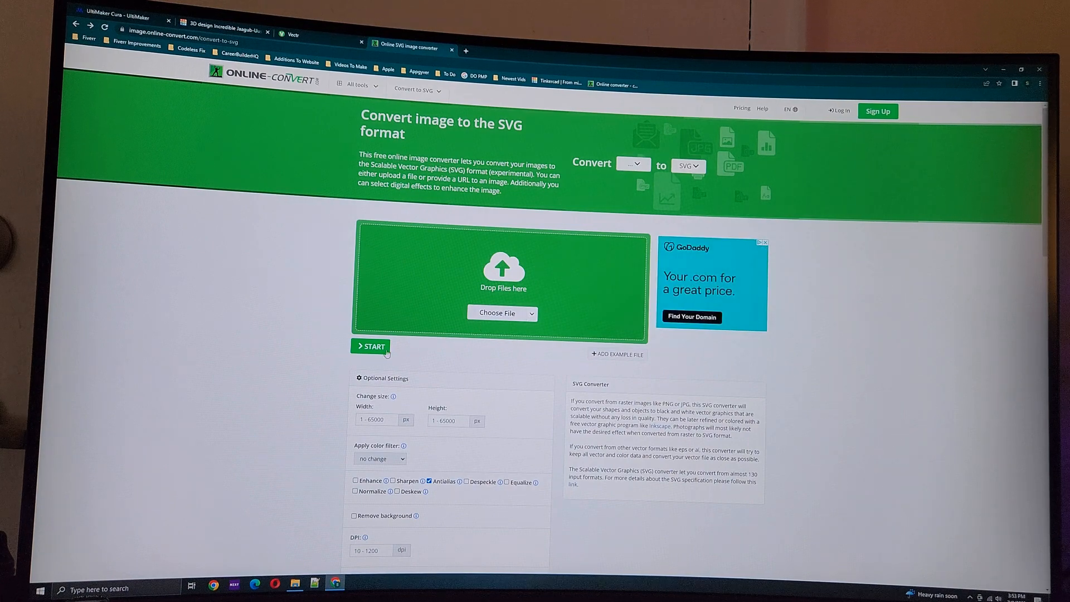
scroll(down, 3)
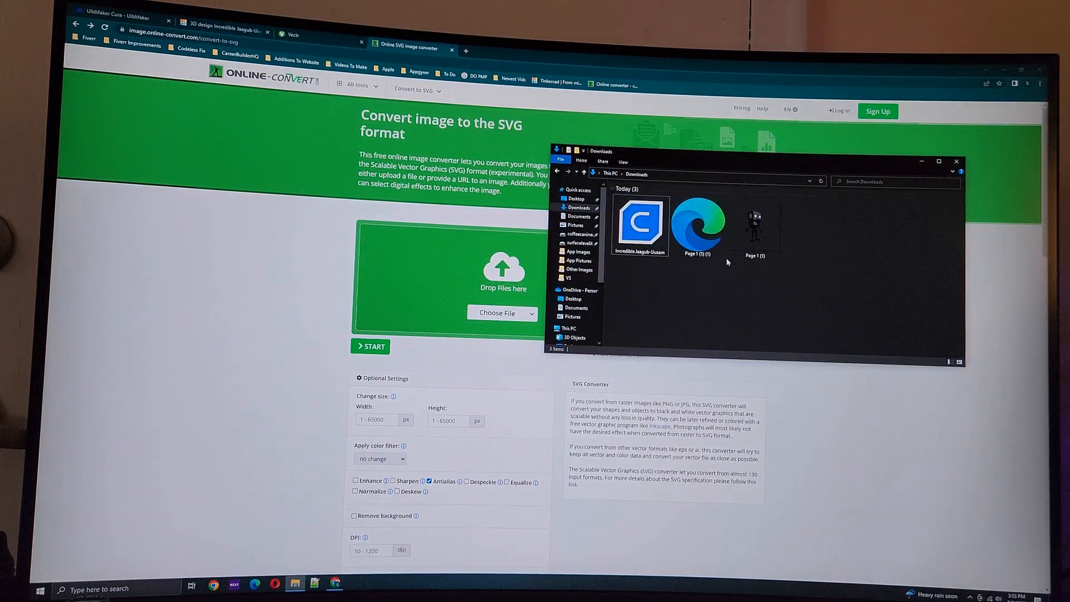
Preview the robot image from Downloads, close it, and select Page 1 (1) (1).
click(755, 227)
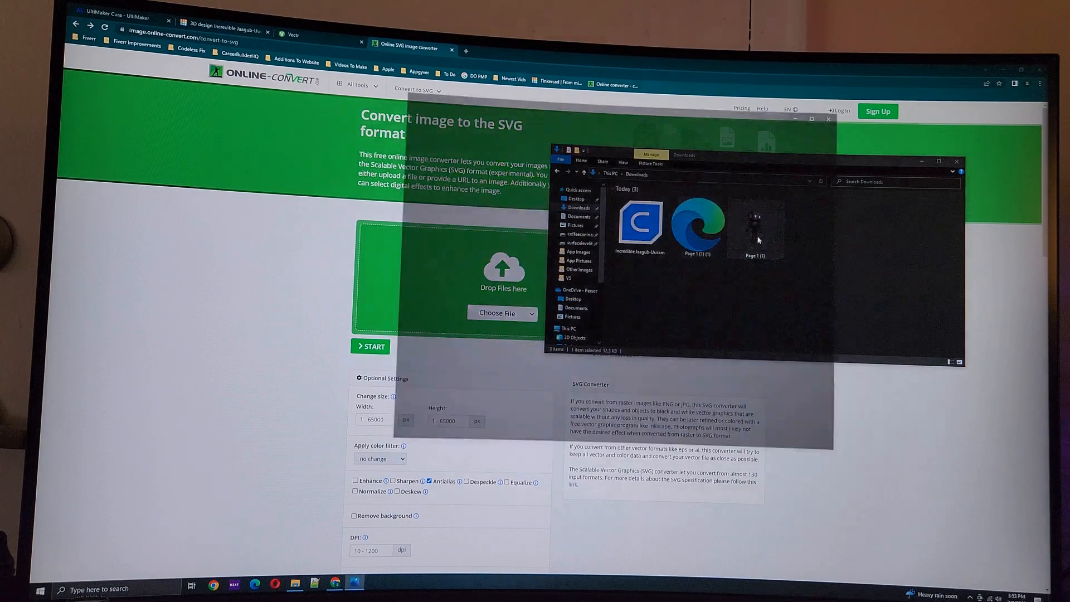
double_click(756, 228)
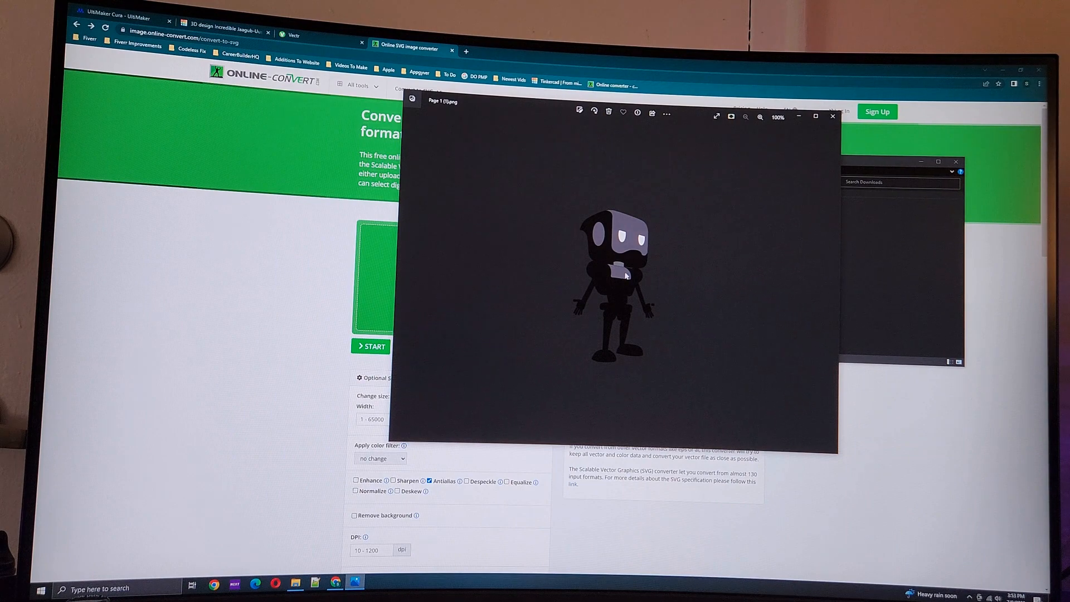
click(760, 116)
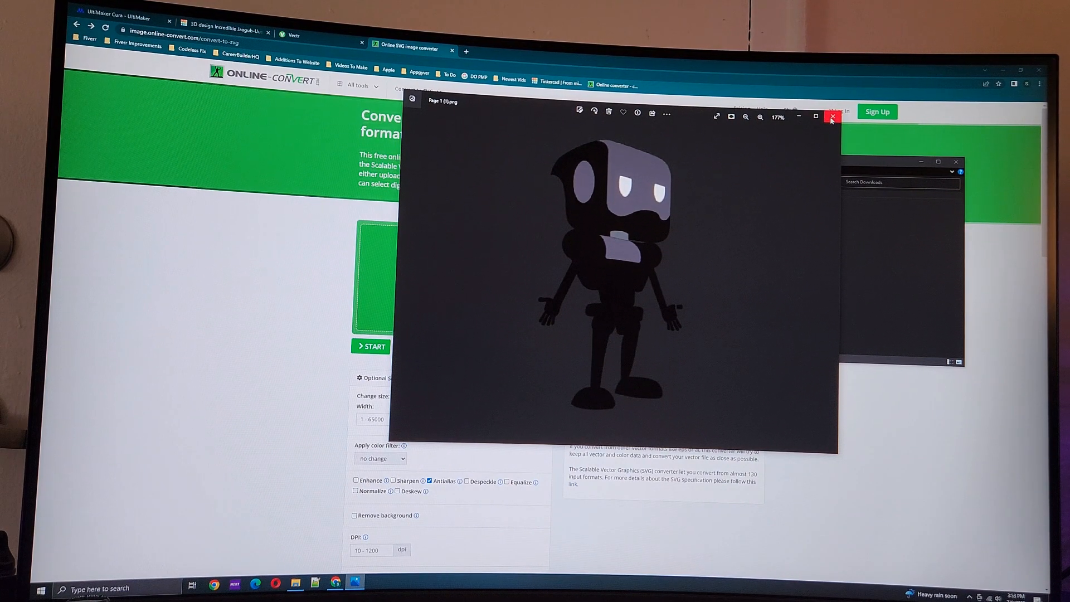
click(832, 116)
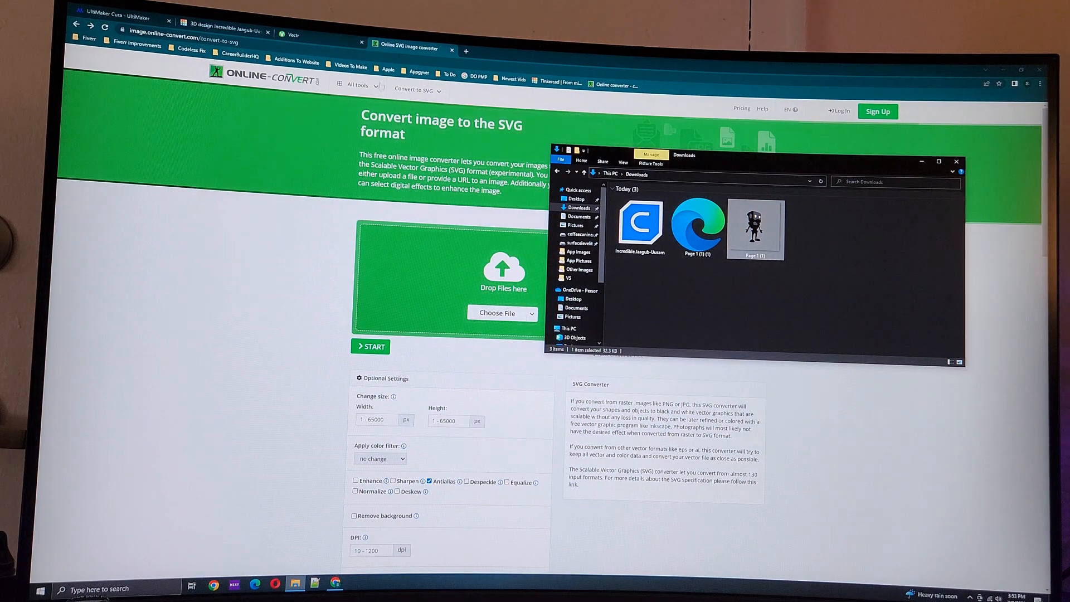
click(956, 162)
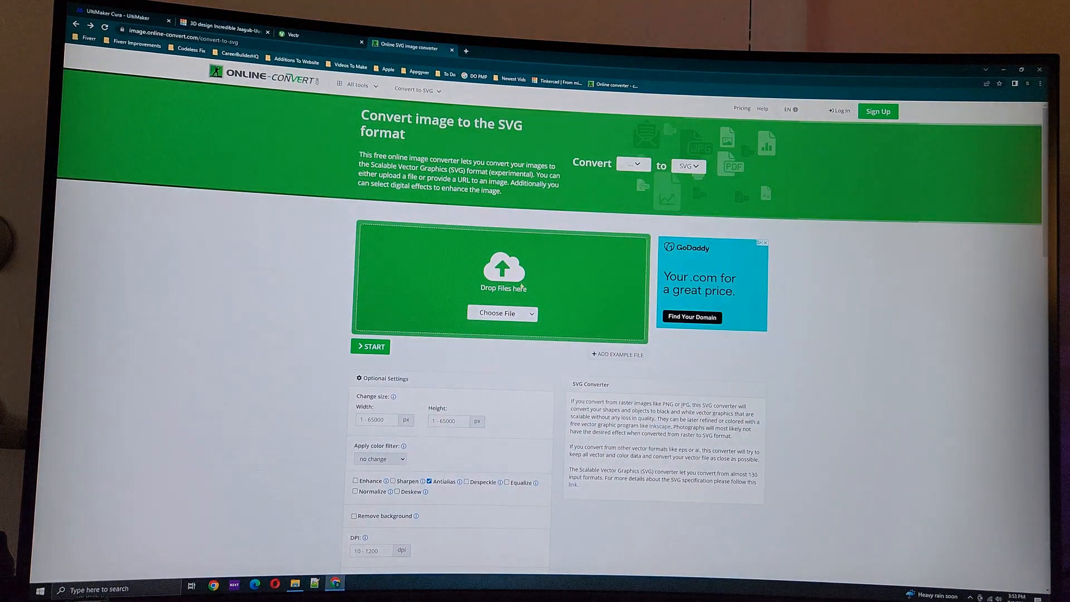
mouse_move(295, 586)
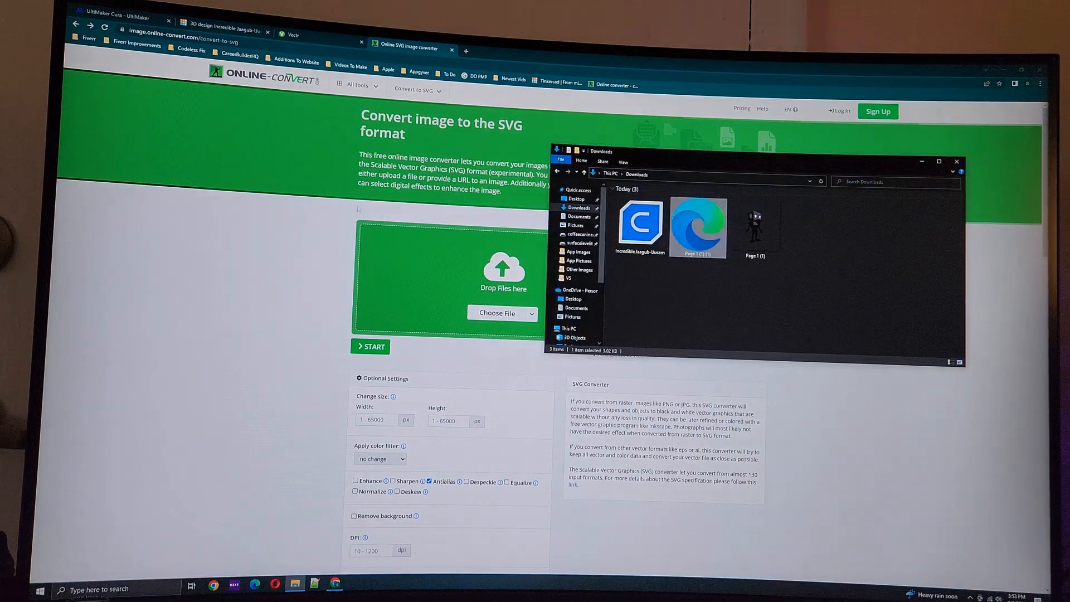
click(226, 31)
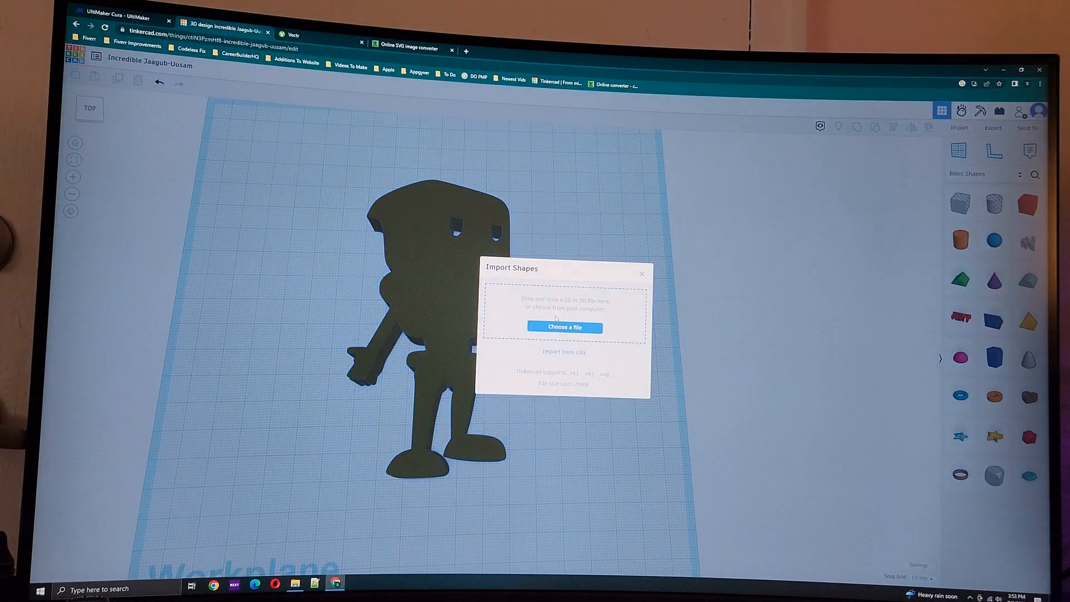
Import Page 1 (1) (1).svg into Tinkercad as an extruded shape.
click(564, 326)
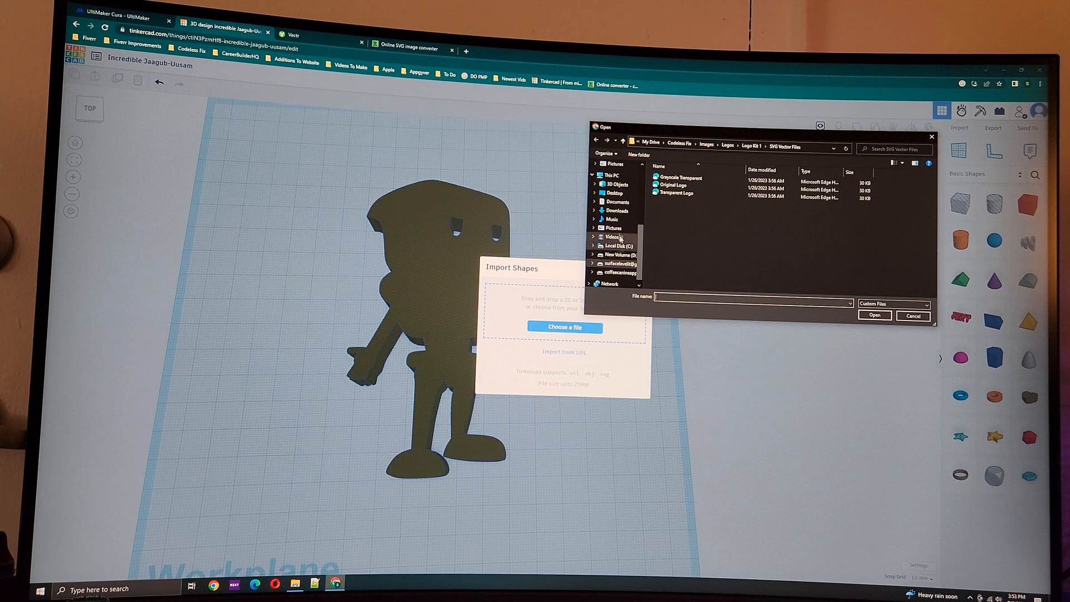
click(617, 210)
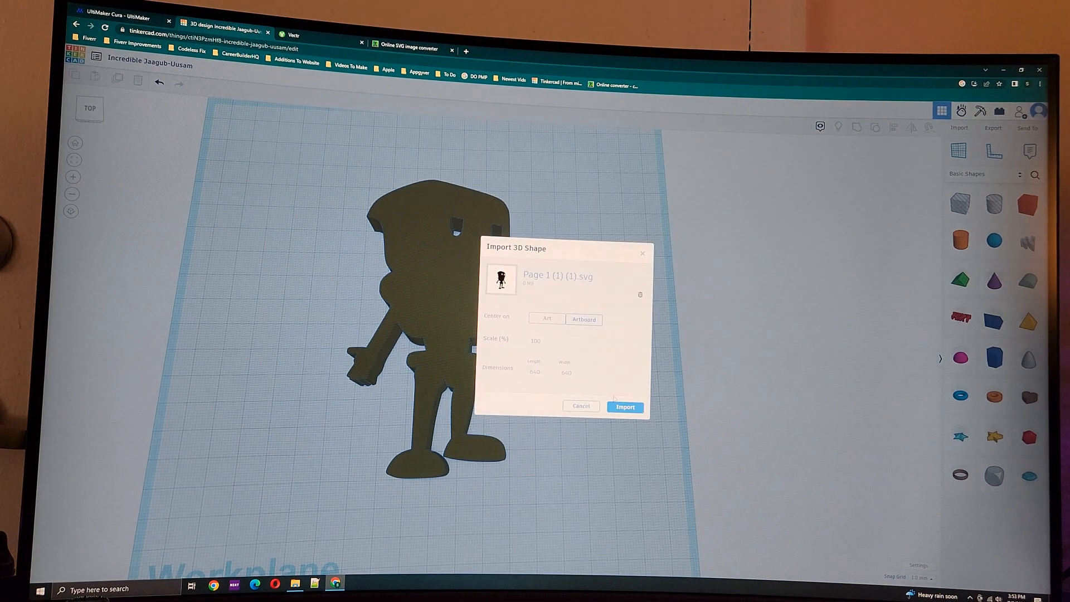
click(623, 407)
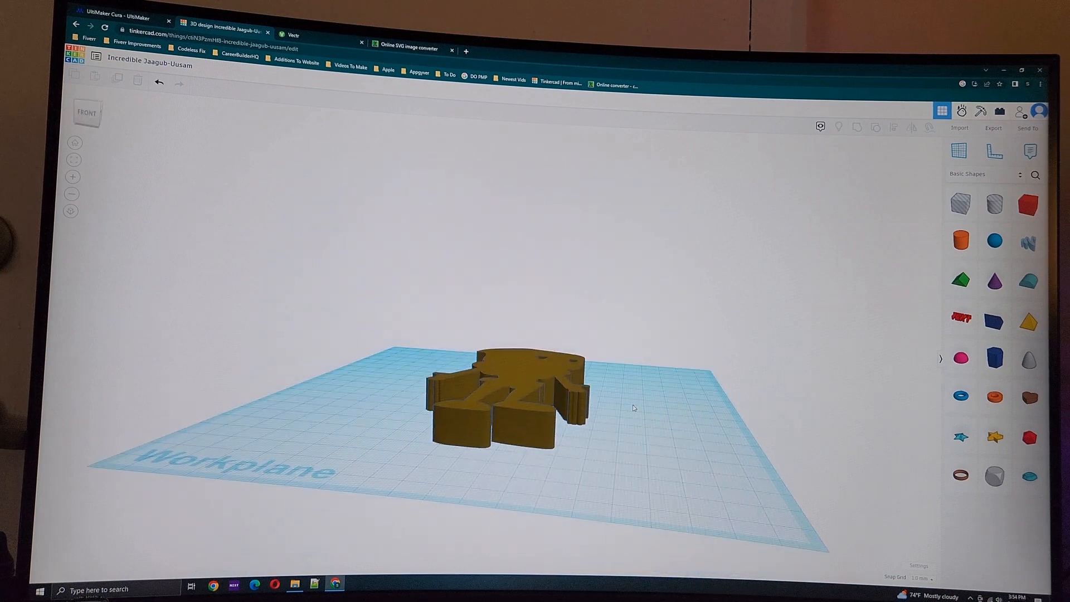
Export the robot design as an STL file for 3D printing.
click(992, 127)
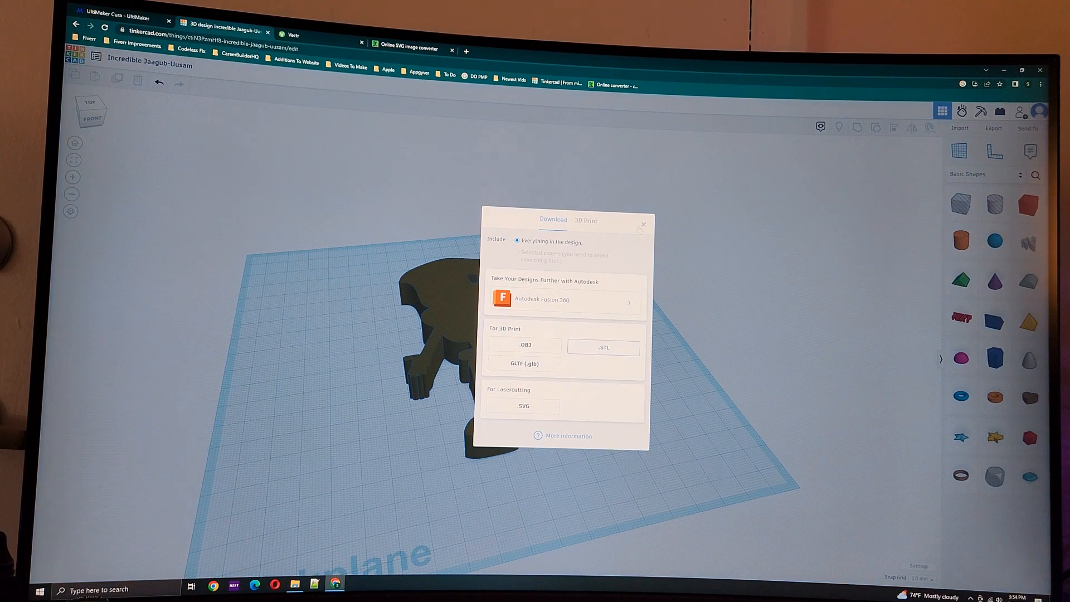
click(642, 224)
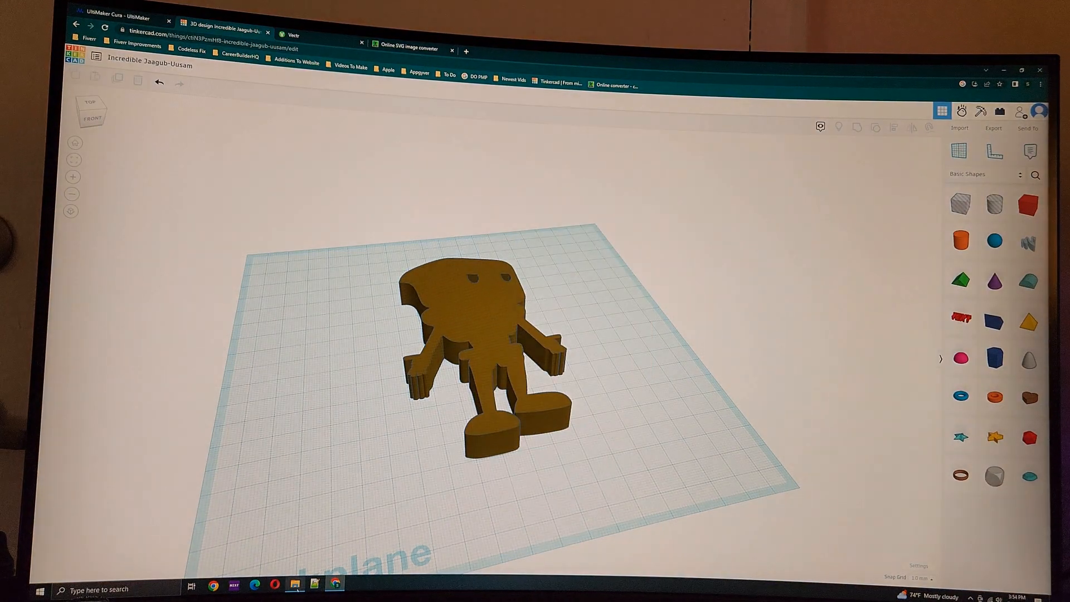
Open the Incredible Jaagub-Uusam STL file from the Downloads folder.
click(295, 585)
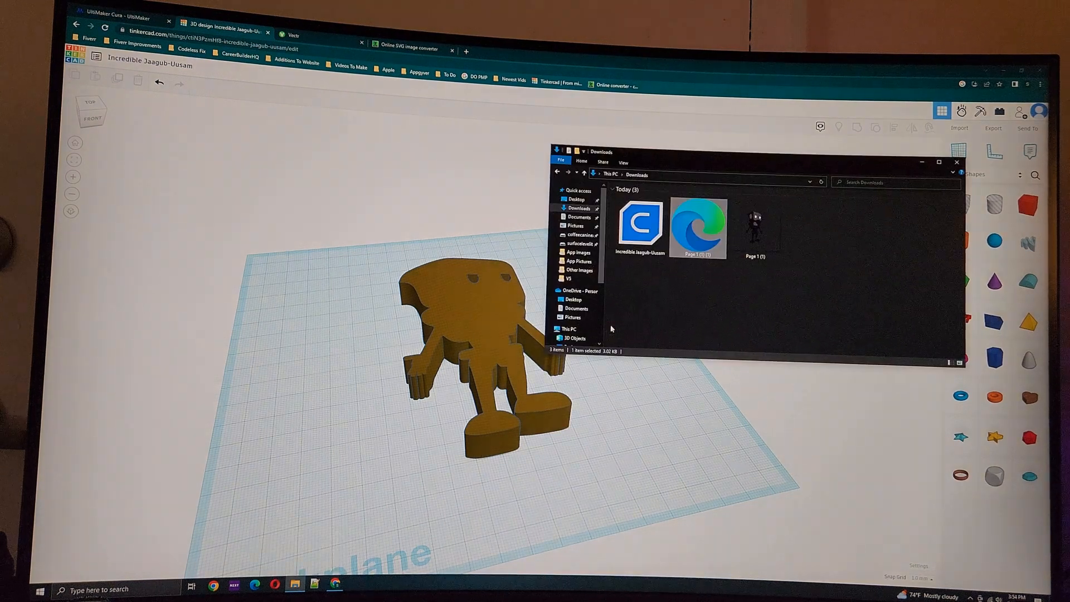
click(639, 227)
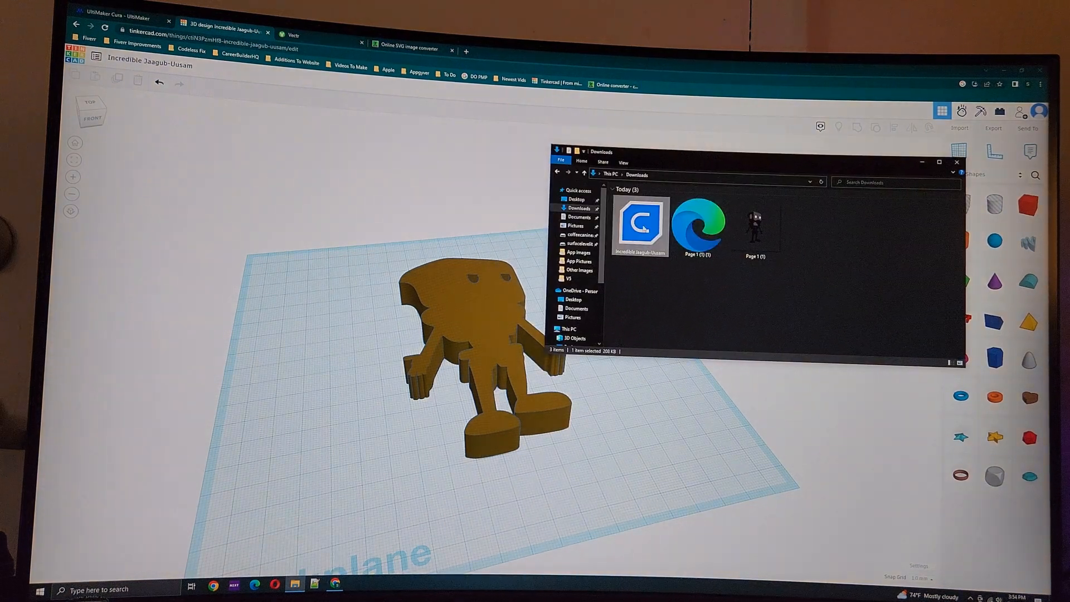
click(699, 225)
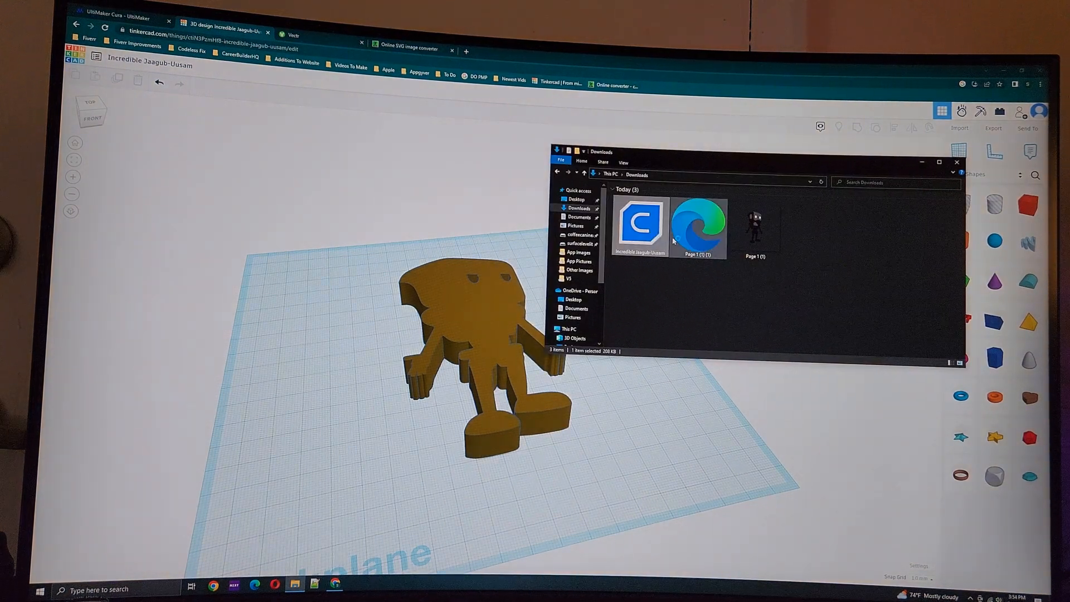
double_click(639, 225)
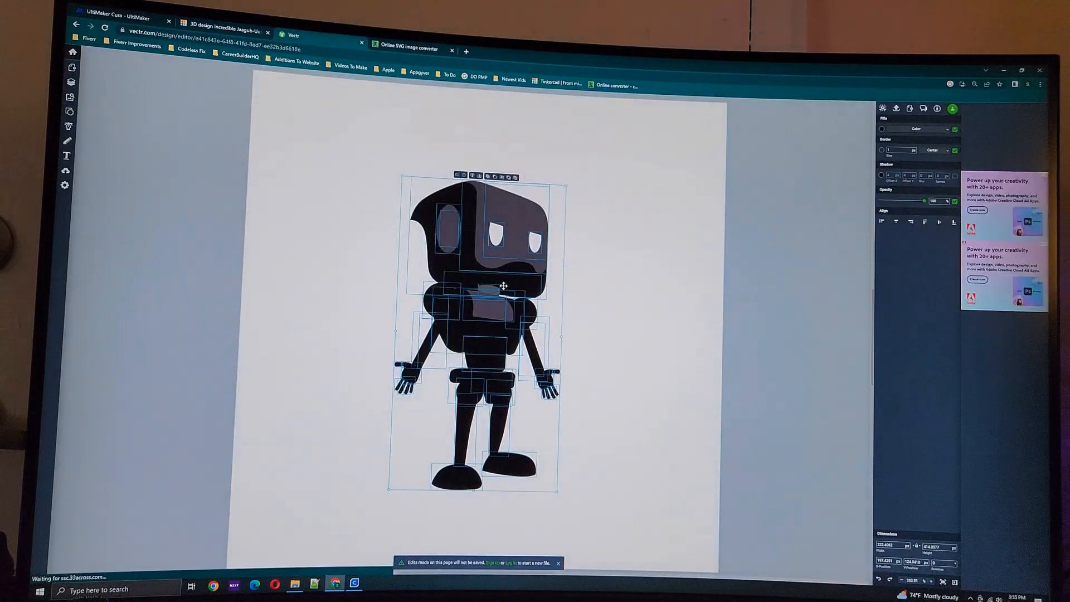
click(408, 48)
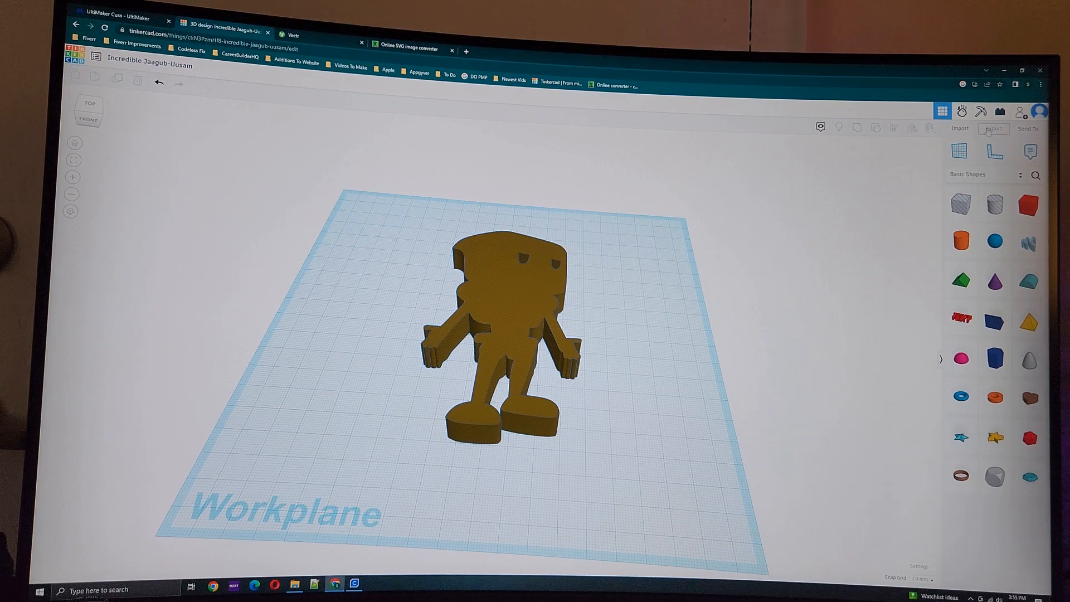
mouse_move(392, 486)
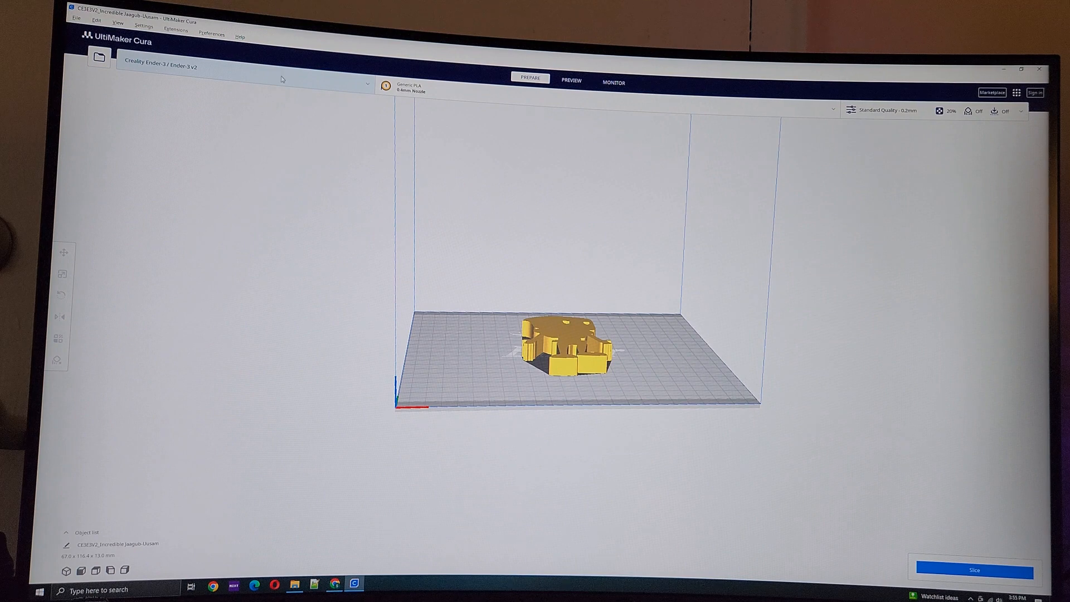
mouse_move(288, 103)
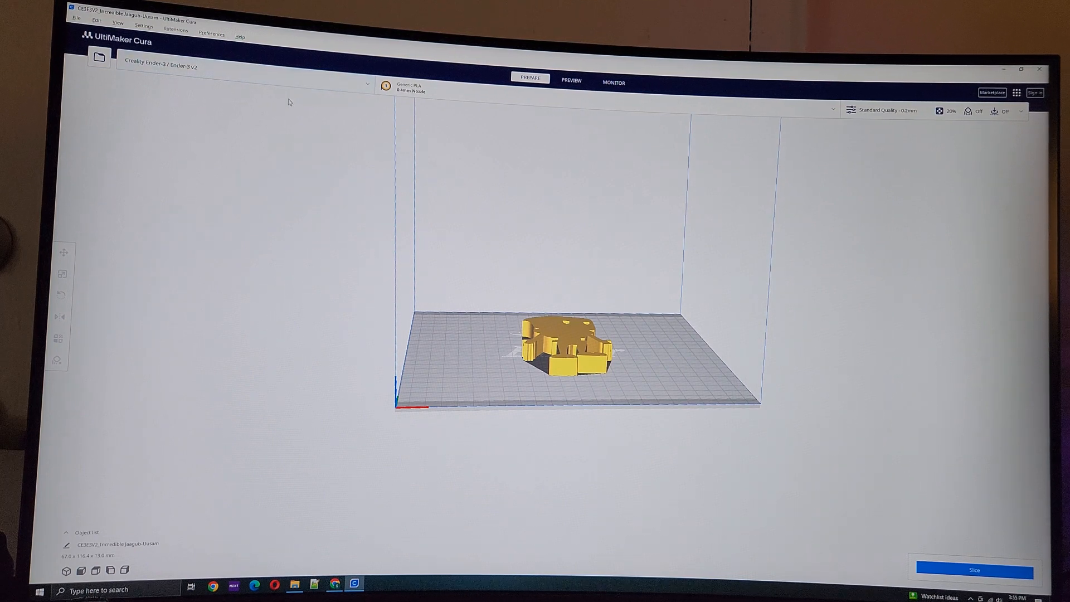
mouse_move(290, 100)
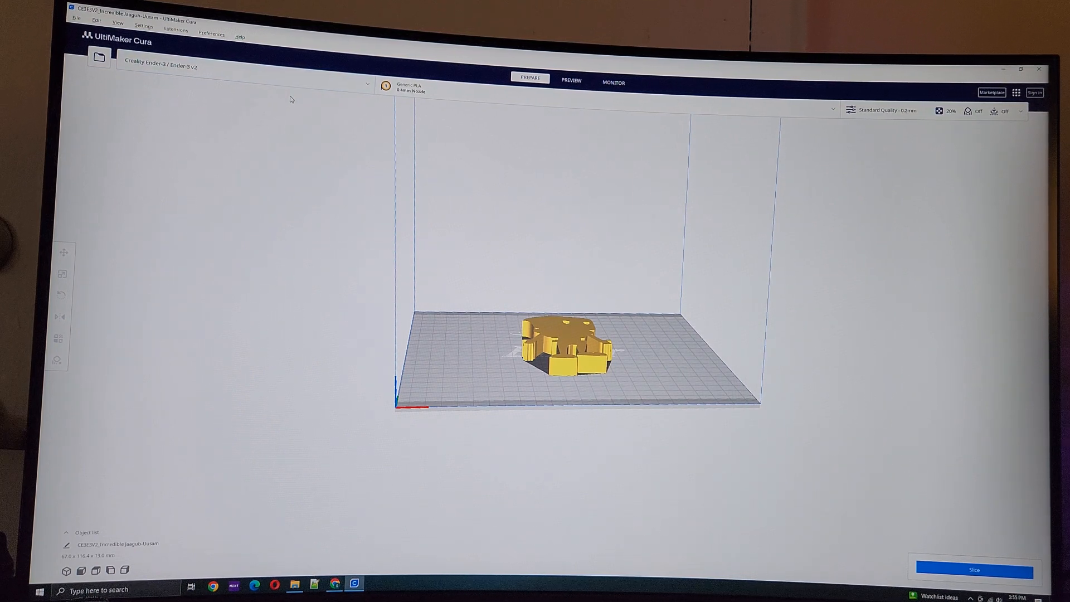